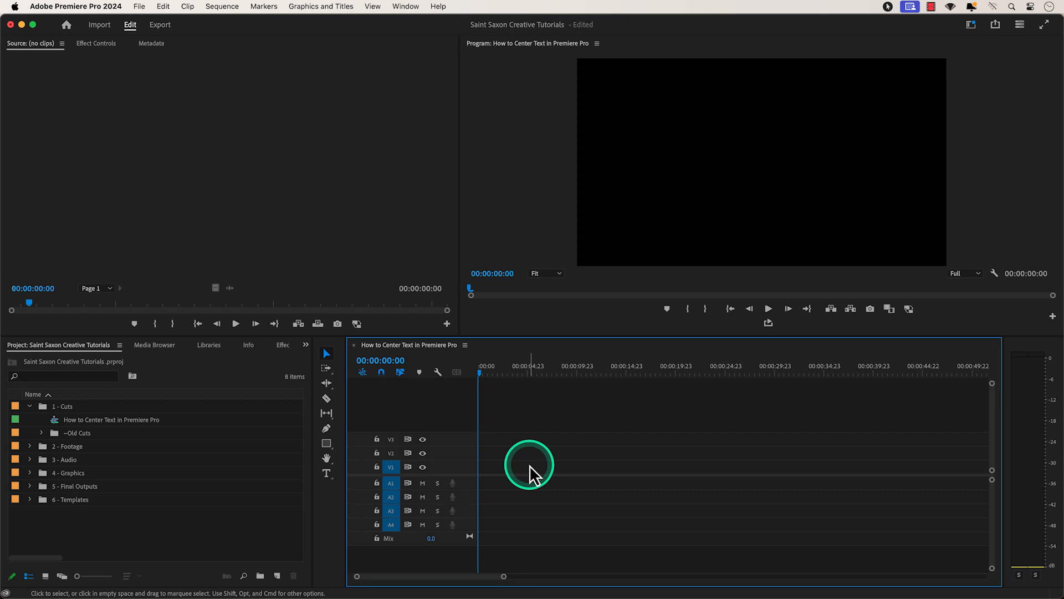
{"action": "mouse_move", "coordinate": [348, 484]}
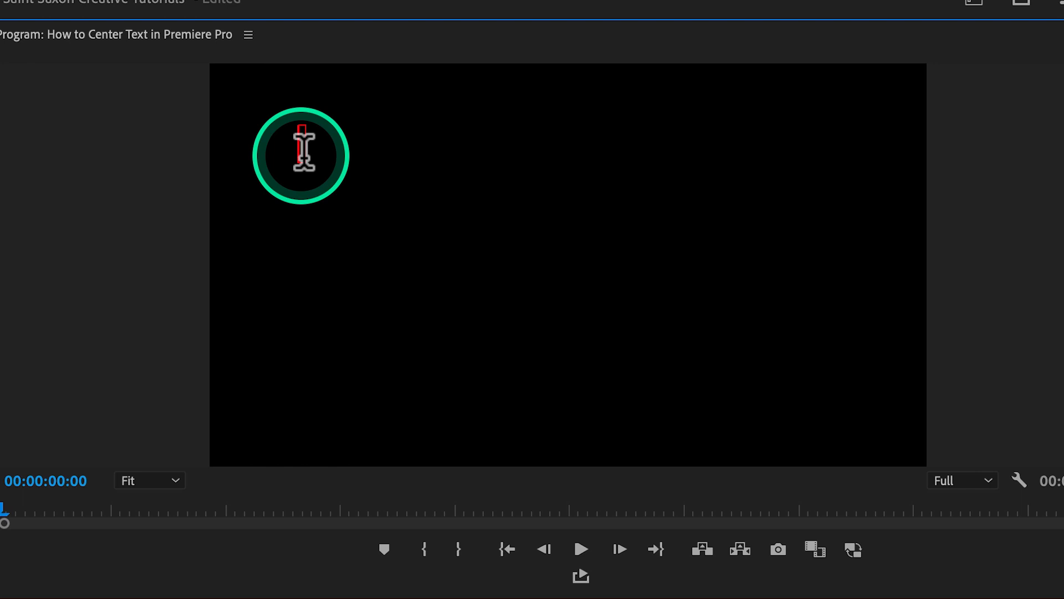
Type the title 'Saint Saxon Creative' into the Program Monitor frame.
{"action": "type", "text": "Saint Saxon C"}
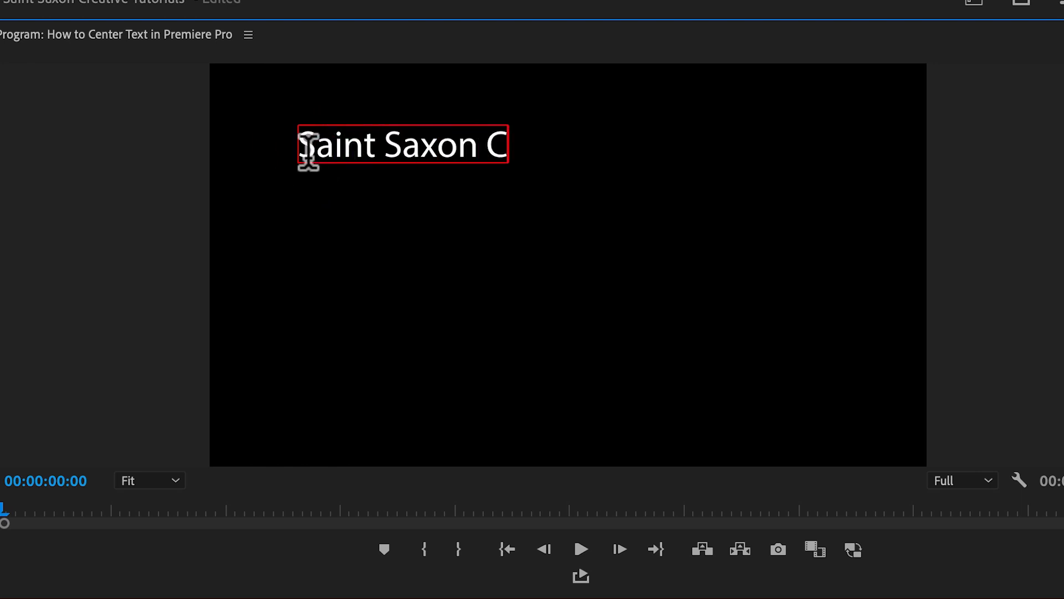
{"action": "type", "text": "reative"}
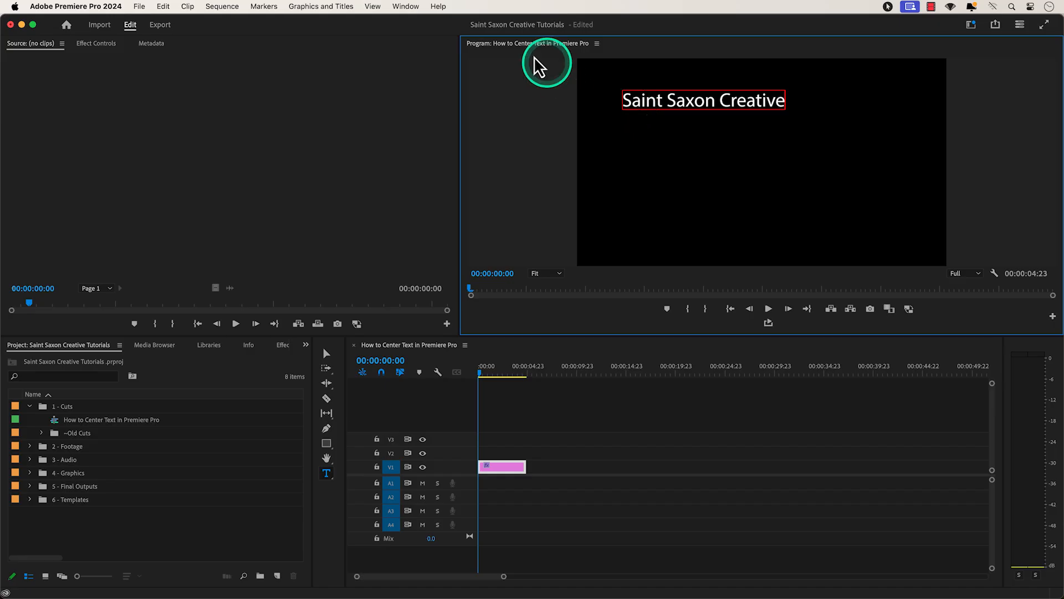
{"action": "mouse_move", "coordinate": [411, 15]}
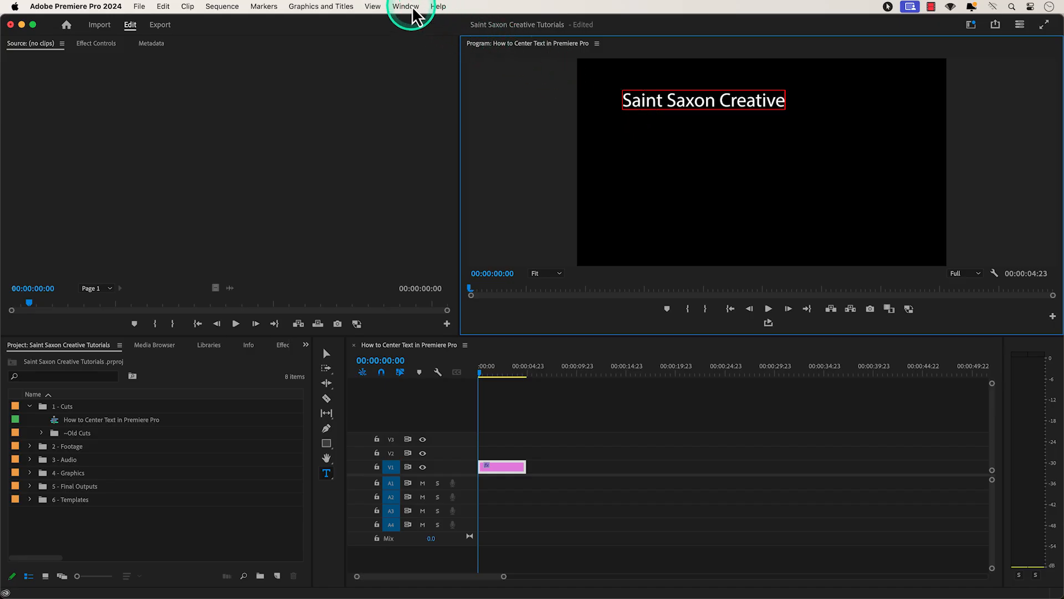
Show the Essential Graphics panel from the Window menu.
{"action": "left_click", "coordinate": [407, 6]}
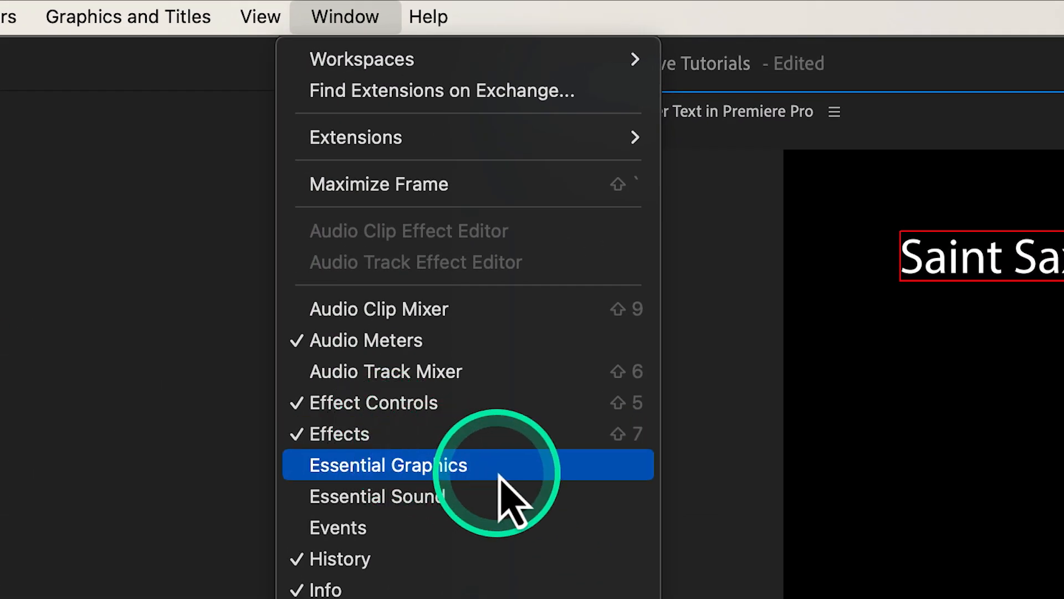
{"action": "mouse_move", "coordinate": [567, 490]}
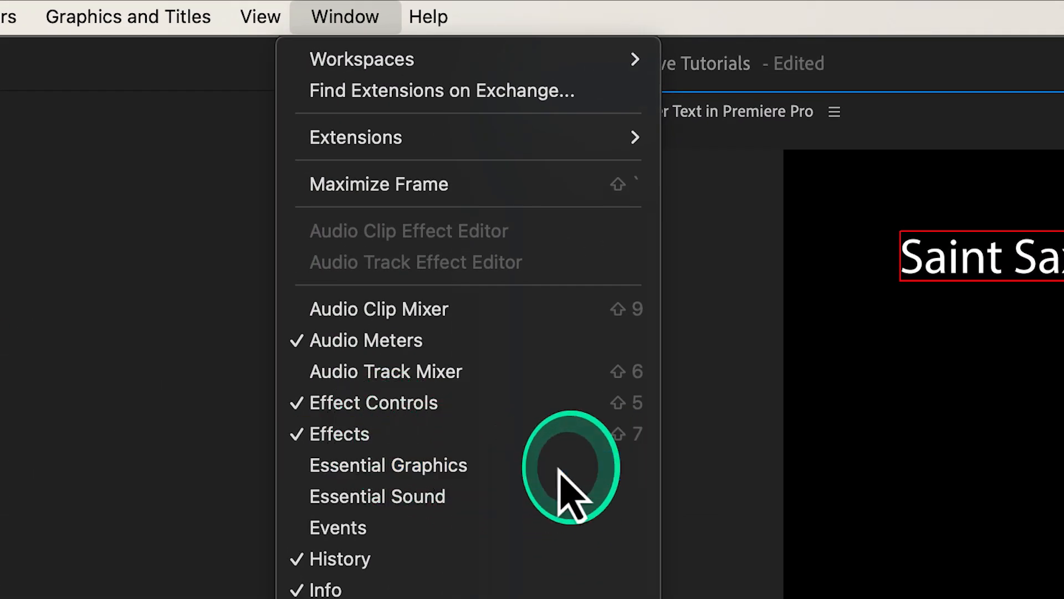
{"action": "left_click", "coordinate": [388, 465]}
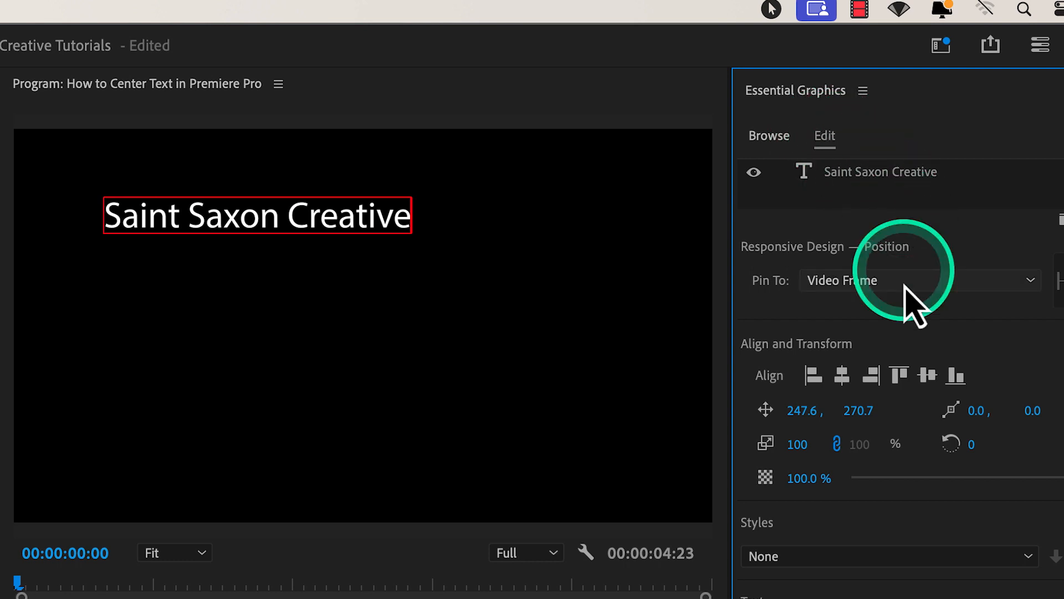
{"action": "mouse_move", "coordinate": [757, 367]}
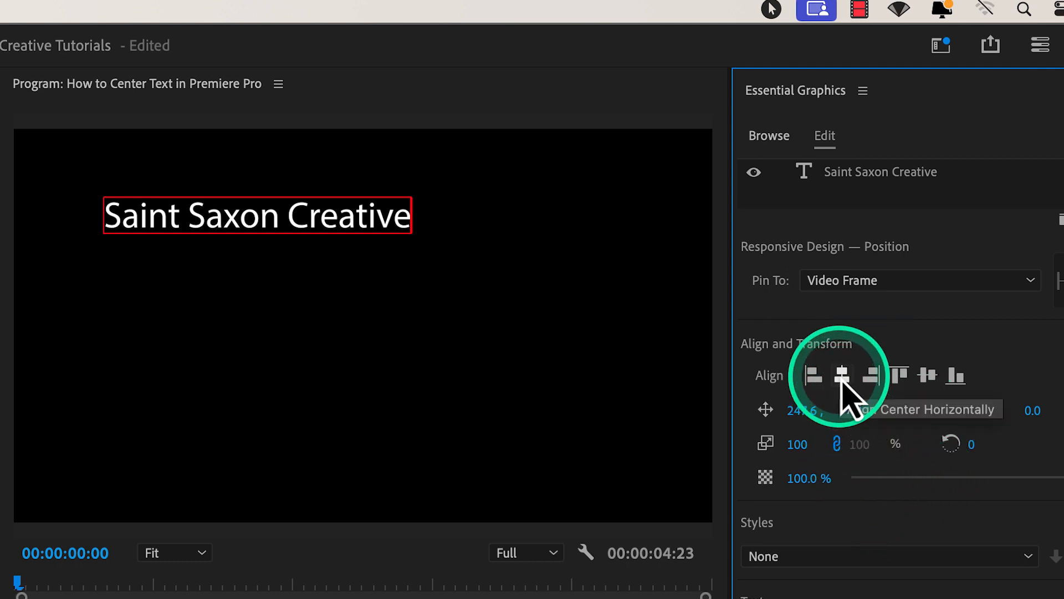
Apply Align Center Horizontally and Align Center Vertically to the title in Align and Transform.
{"action": "left_click", "coordinate": [842, 376]}
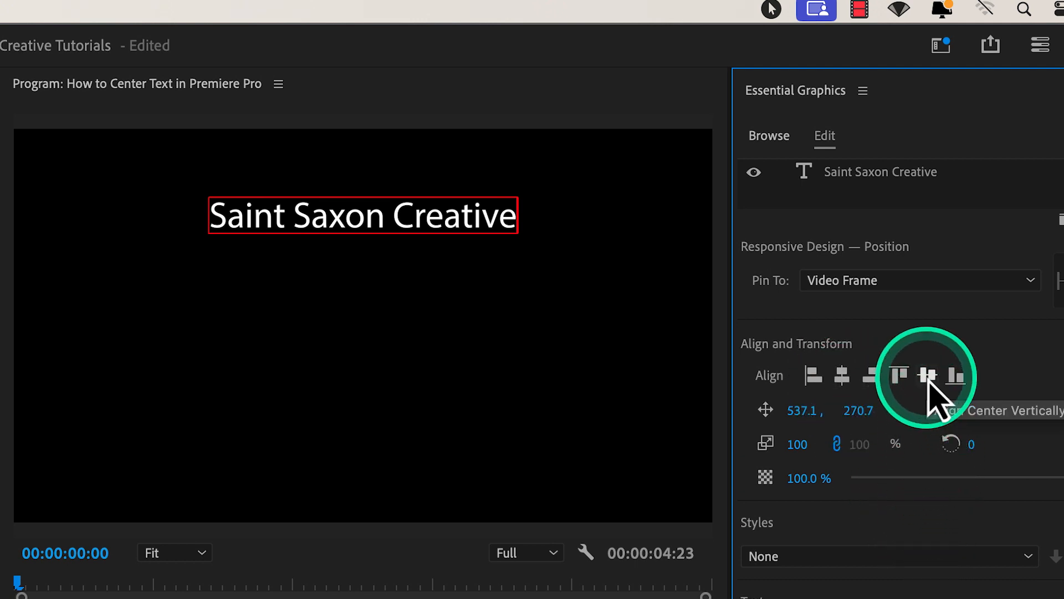
{"action": "left_click", "coordinate": [925, 375]}
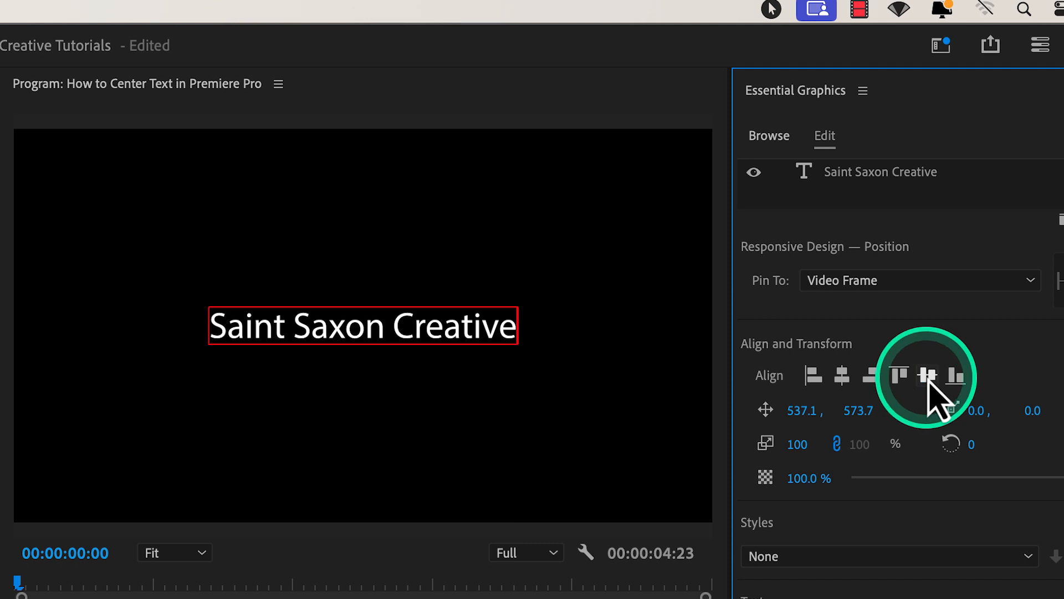